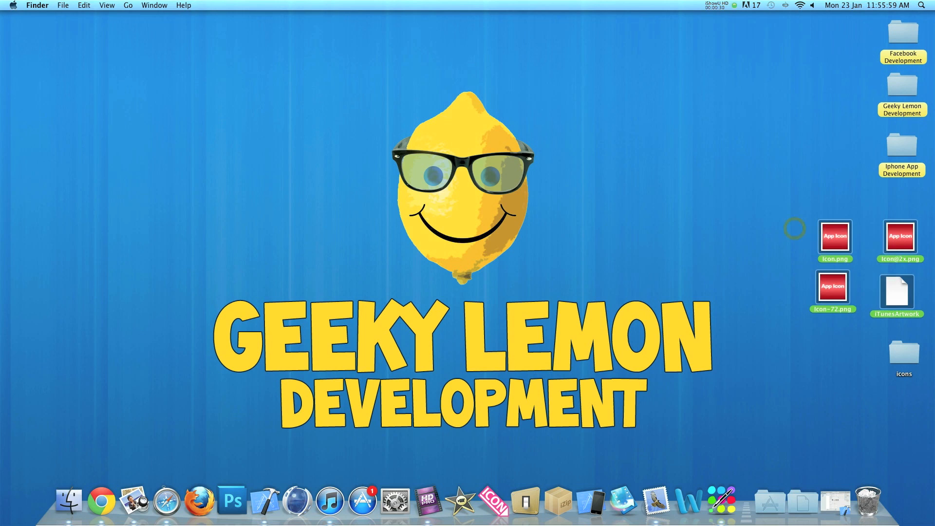
# Inspect Icon, Icon@2x, Icon-72 and iTunesArtwork in Preview, then return to the Xcode project
pyautogui.doubleClick(833, 287)
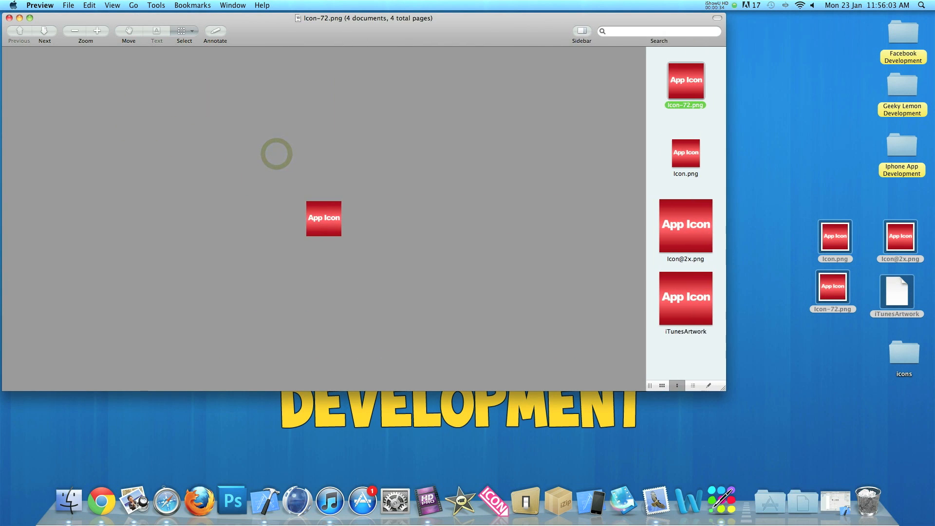
pyautogui.click(685, 298)
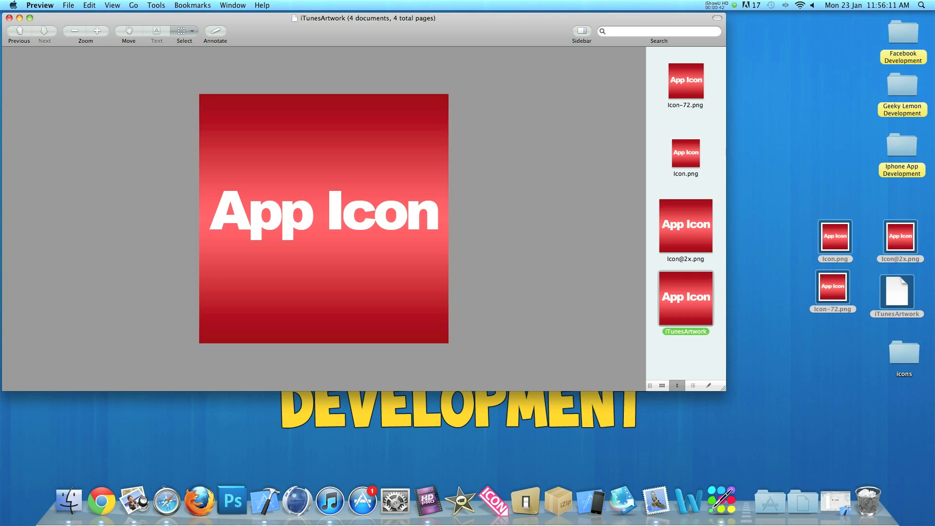
pyautogui.click(685, 153)
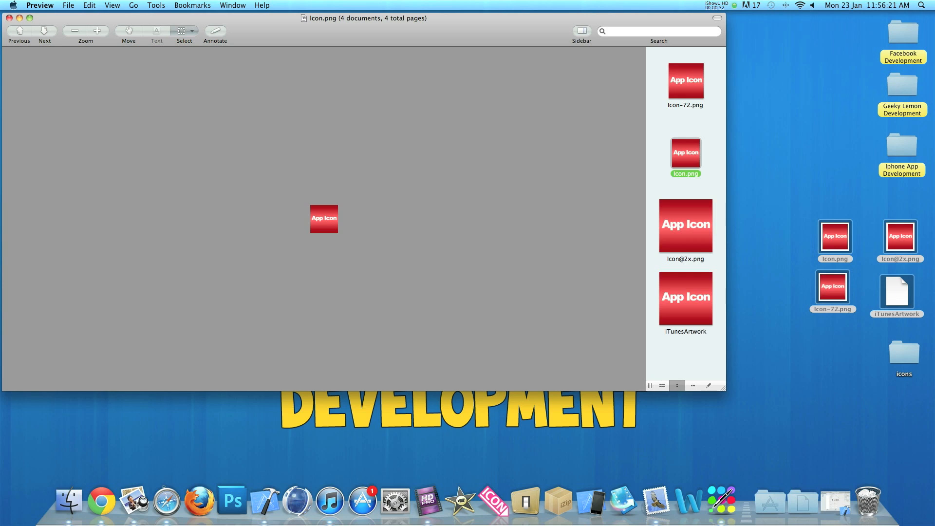
pyautogui.click(685, 225)
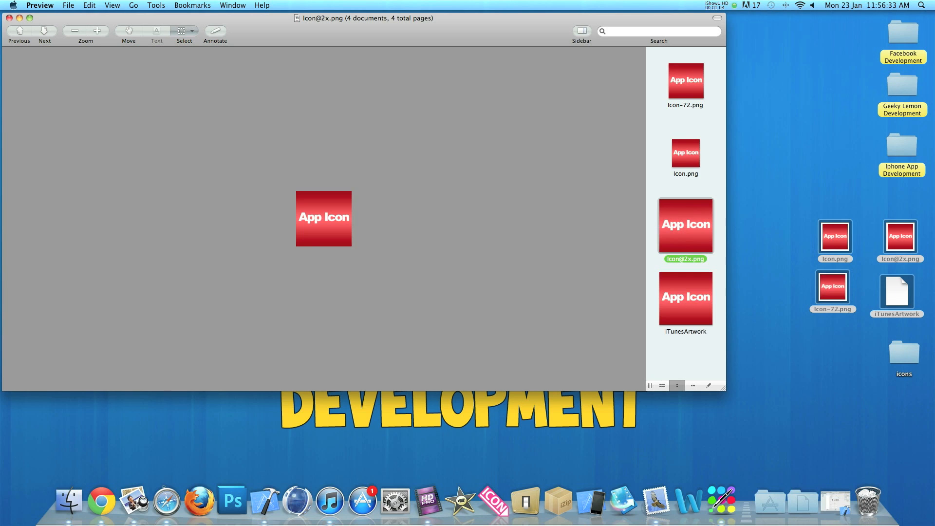
pyautogui.click(685, 81)
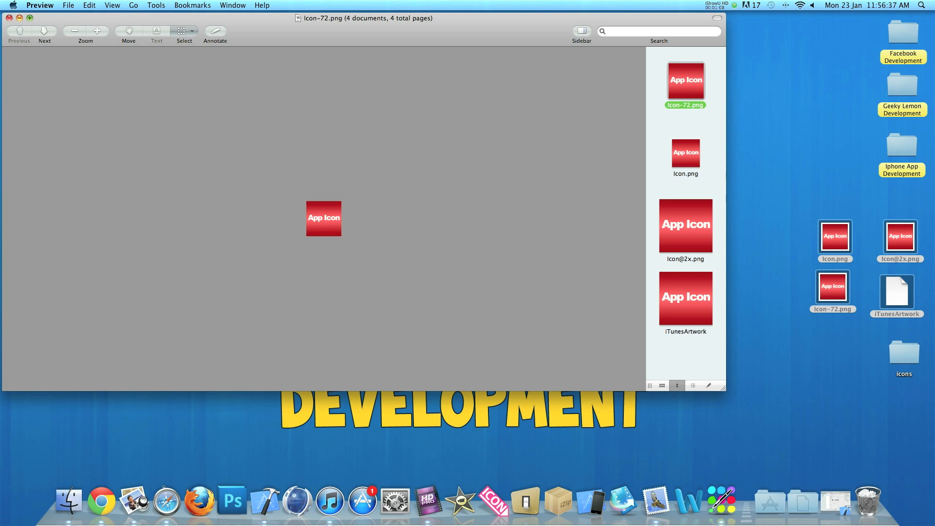
pyautogui.click(10, 17)
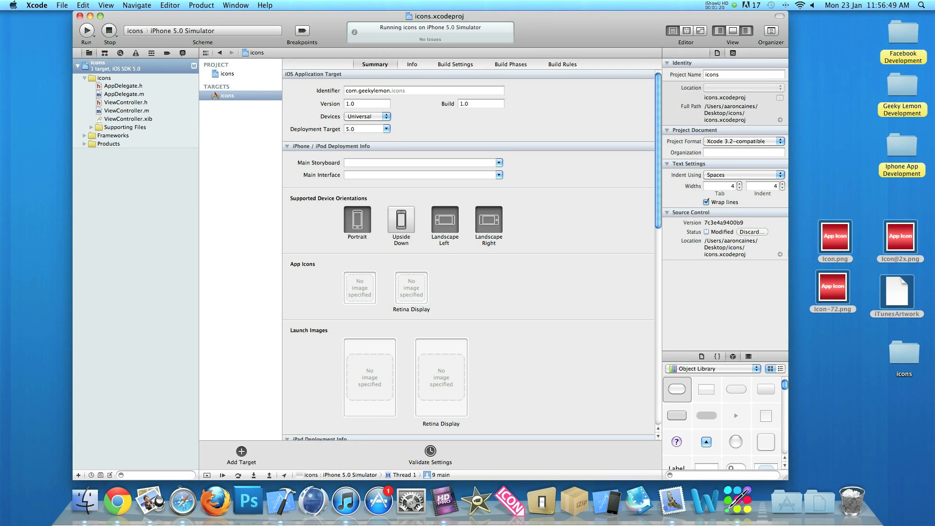
pyautogui.click(126, 102)
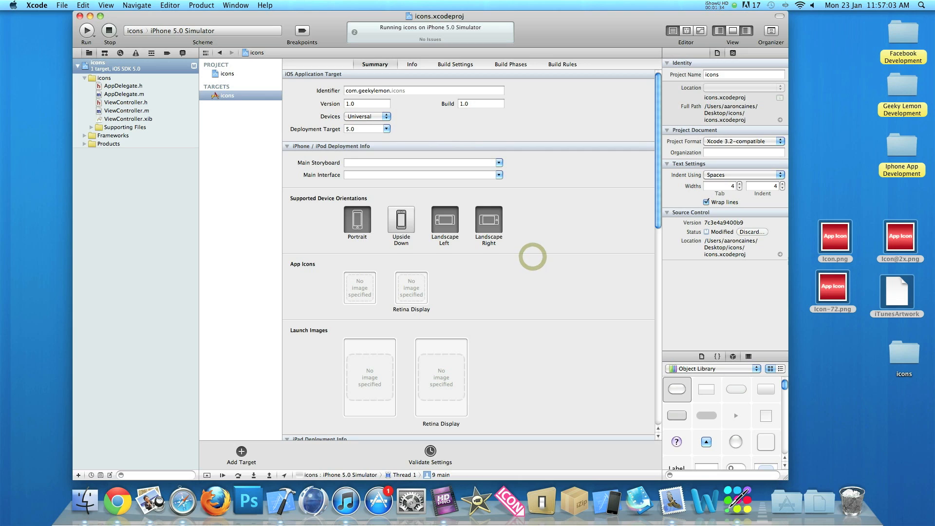
pyautogui.scroll(-3)
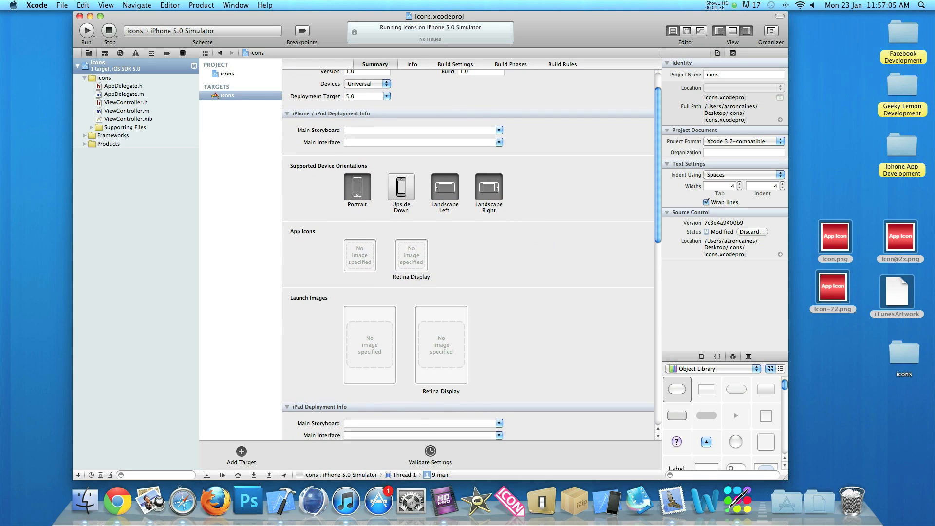
pyautogui.scroll(-3)
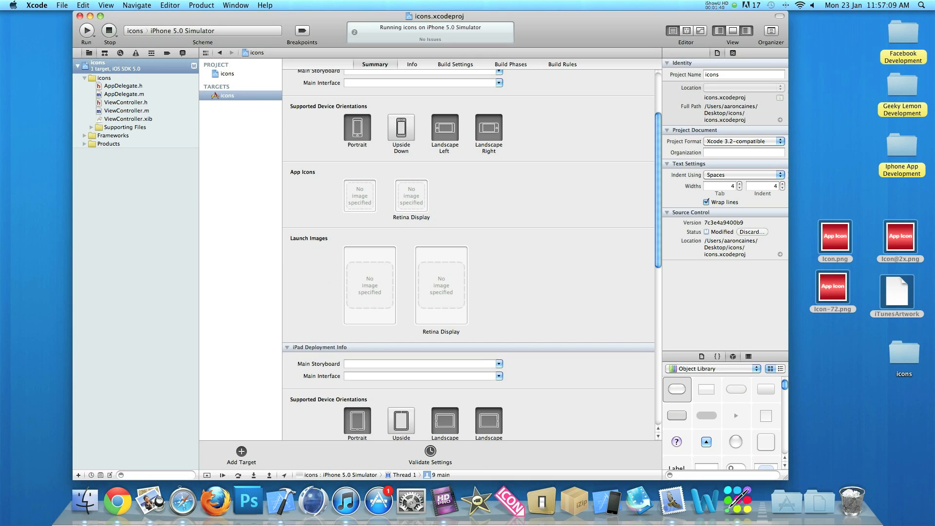
pyautogui.moveTo(359, 196)
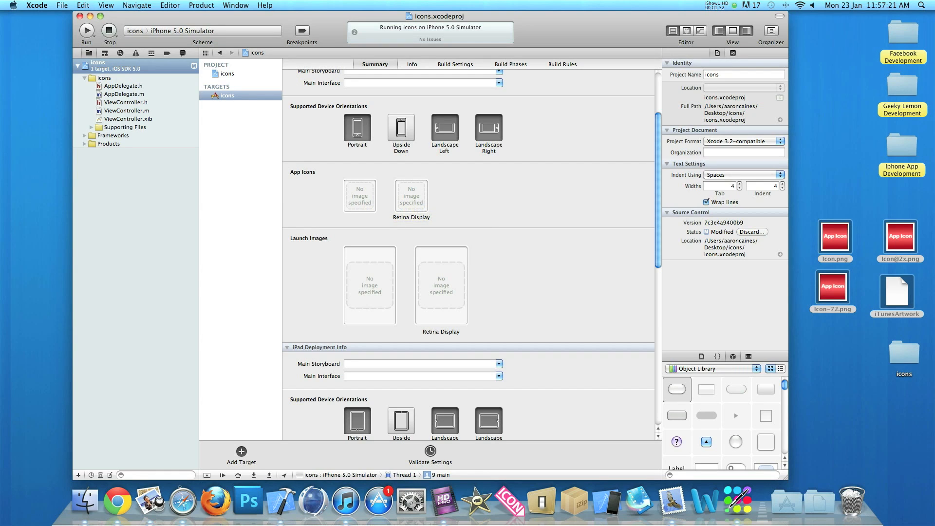
# Assign Icon.png to the standard iPhone app icon slot via Select File and confirm it in the project files
pyautogui.rightClick(360, 196)
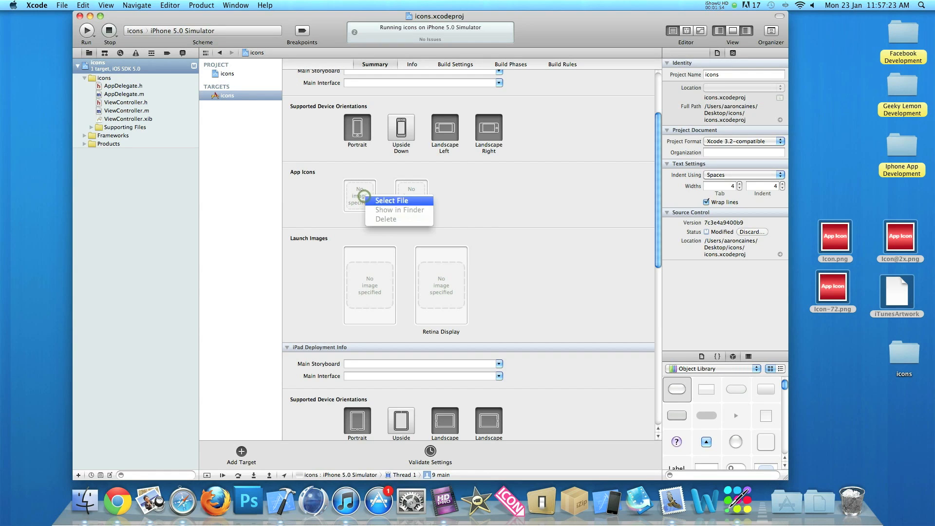
pyautogui.click(391, 201)
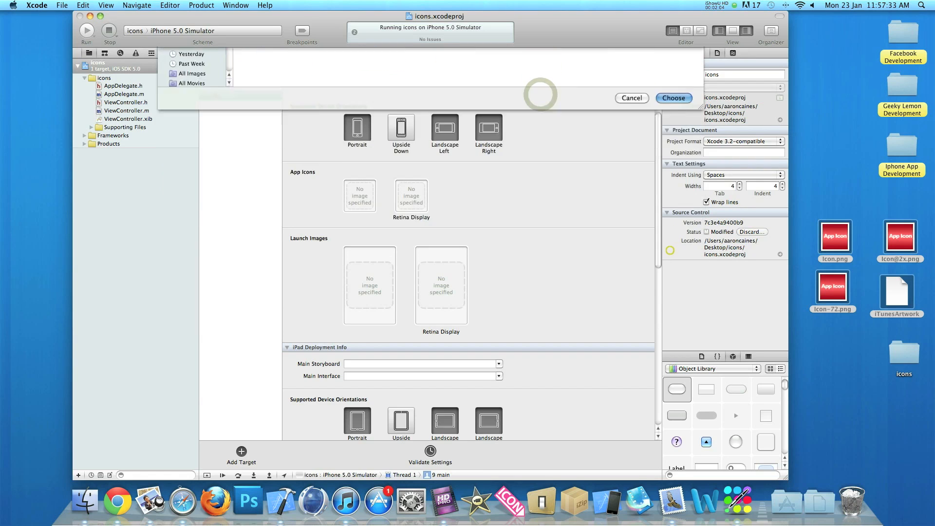
pyautogui.click(673, 97)
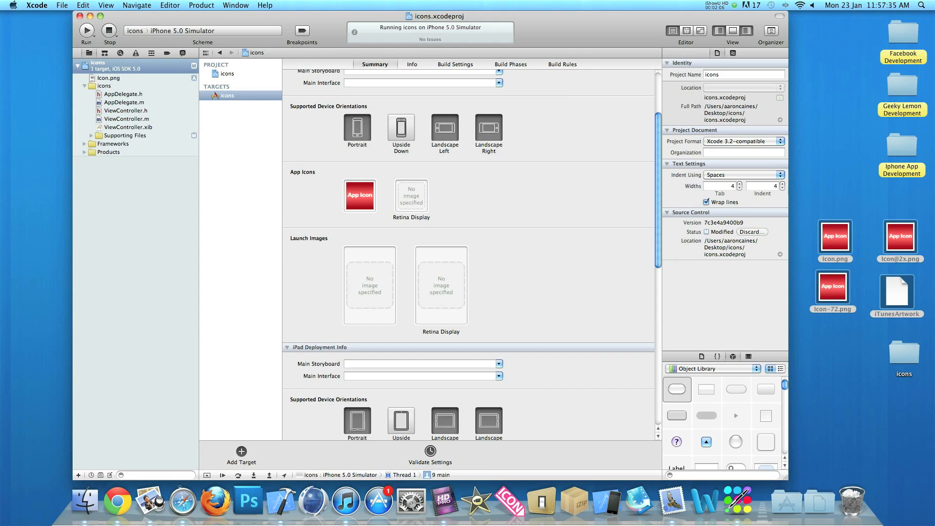
pyautogui.click(108, 78)
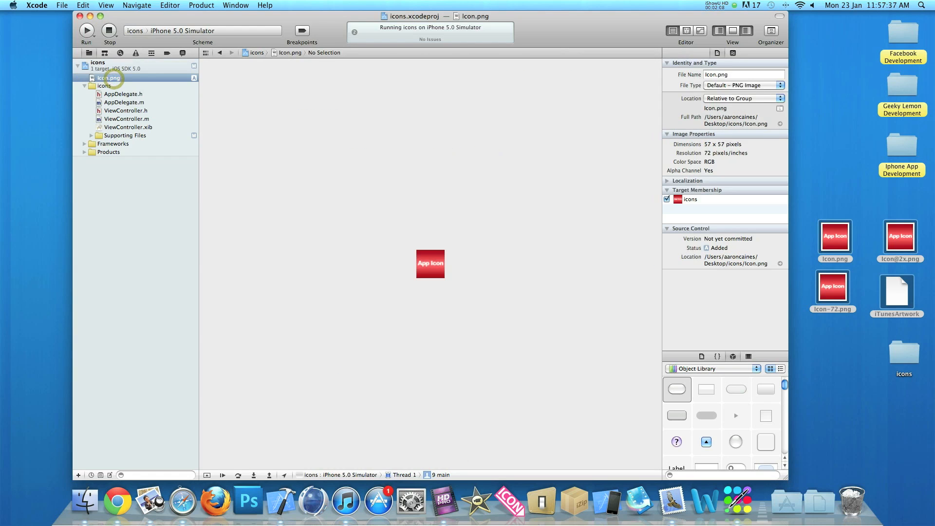
pyautogui.click(97, 62)
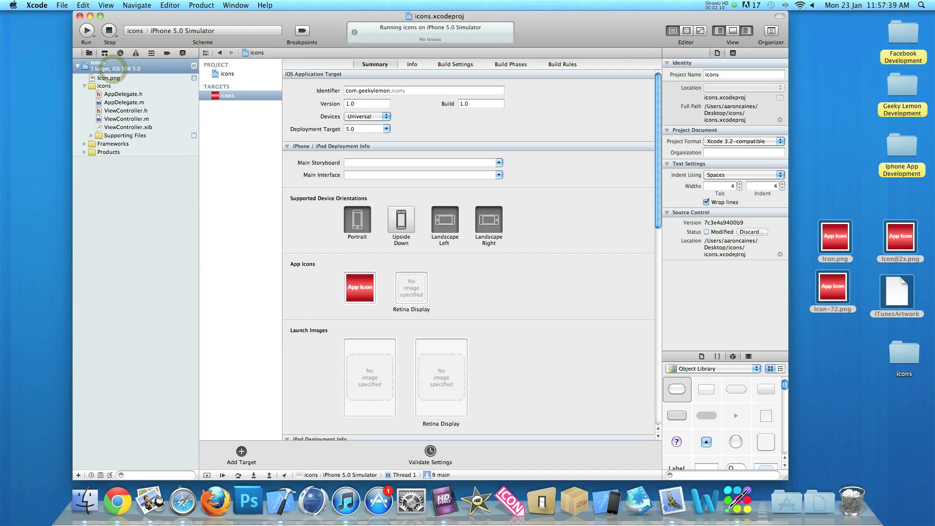
pyautogui.scroll(3)
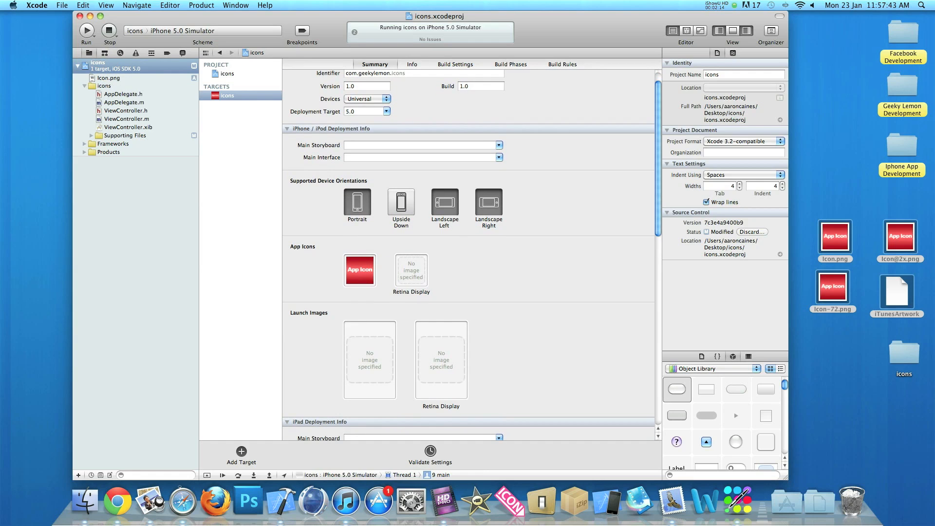
pyautogui.moveTo(411, 270)
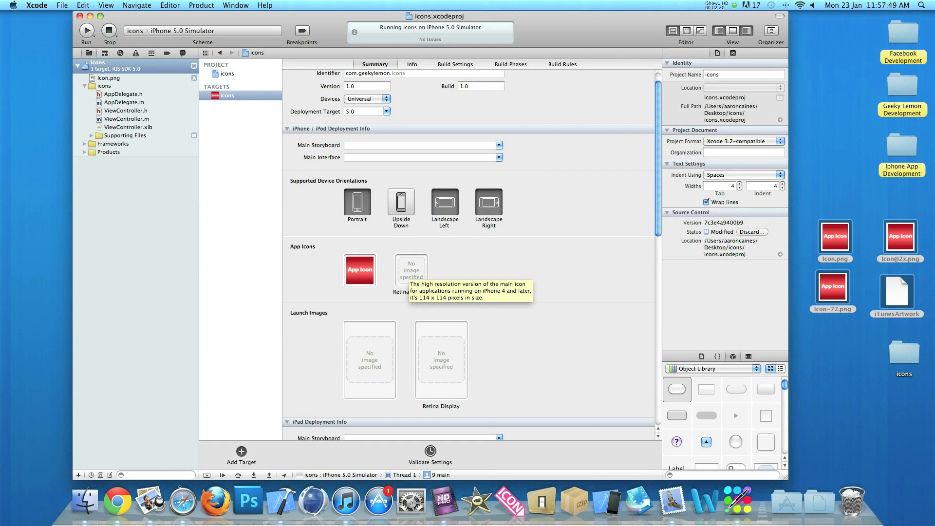
pyautogui.rightClick(411, 270)
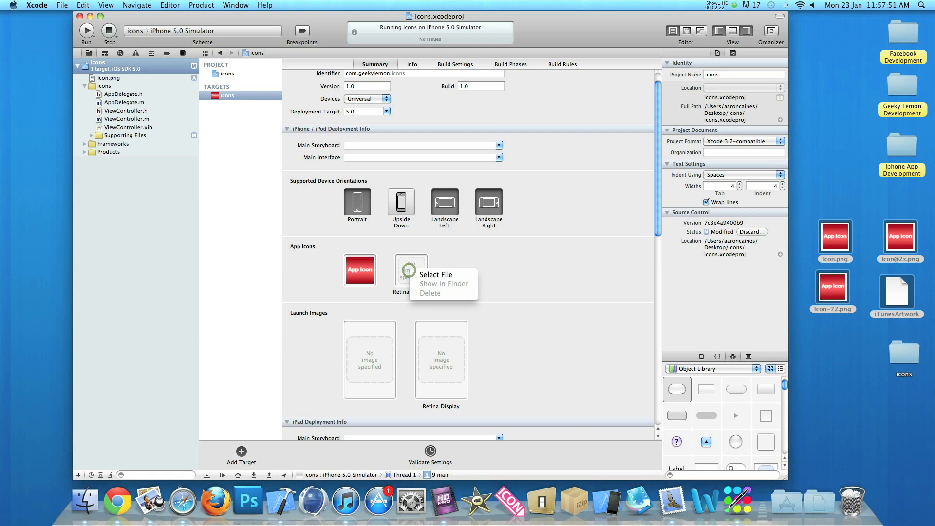
pyautogui.click(436, 275)
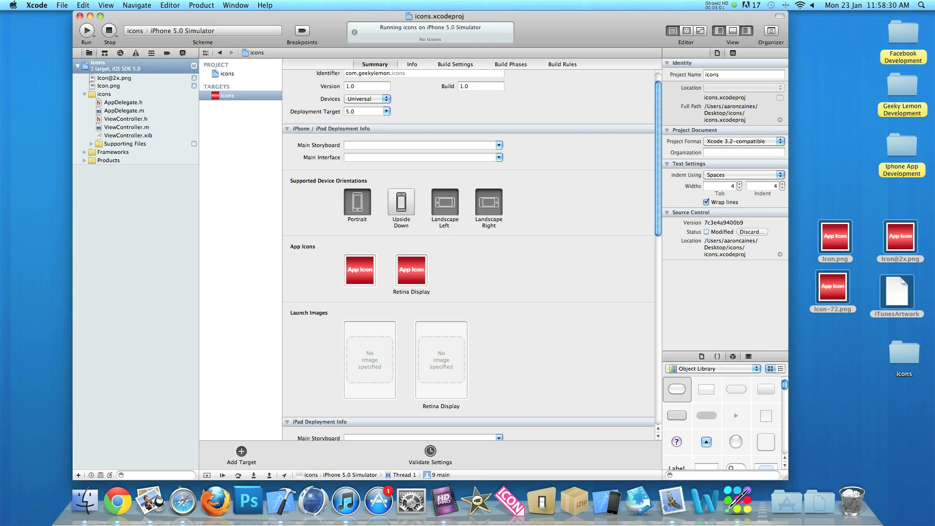
# Assign Icon-72.png from the Desktop as the iPad app icon under iPad Deployment Info
pyautogui.scroll(-3)
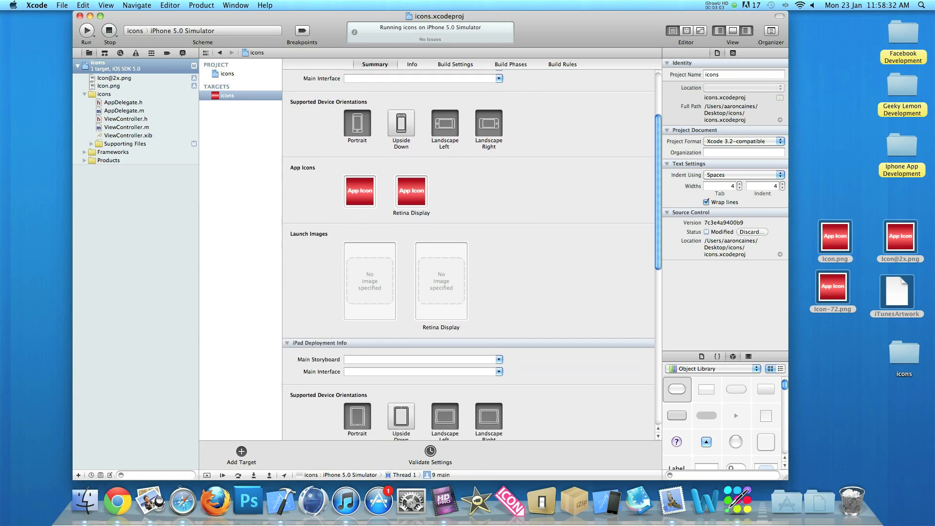
pyautogui.scroll(-3)
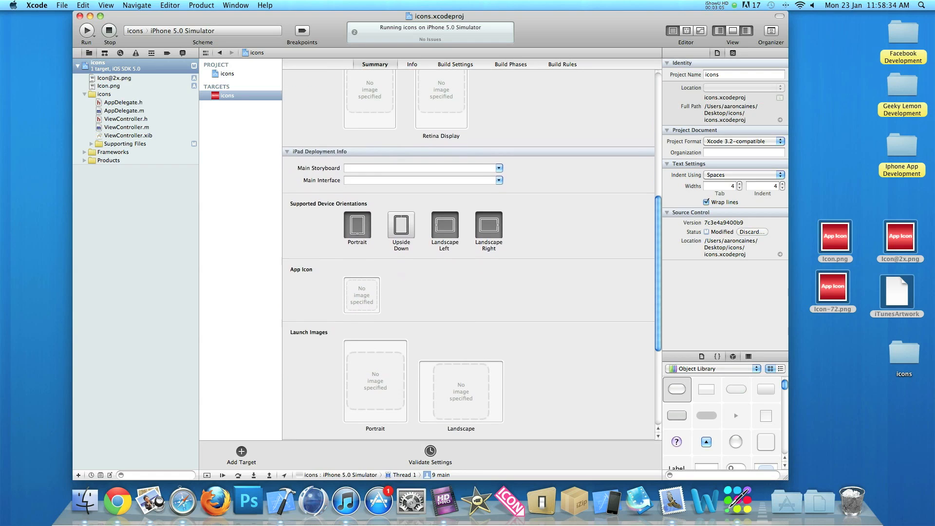
pyautogui.scroll(-3)
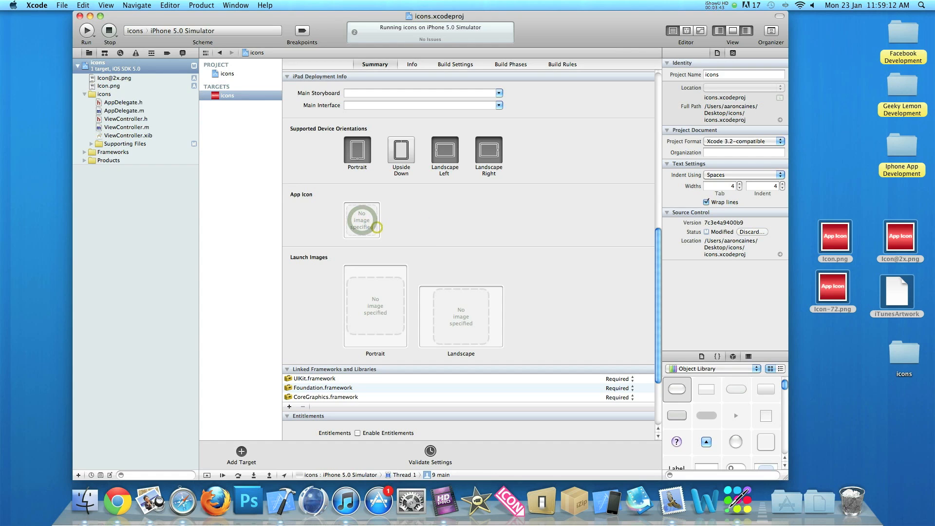
pyautogui.click(361, 219)
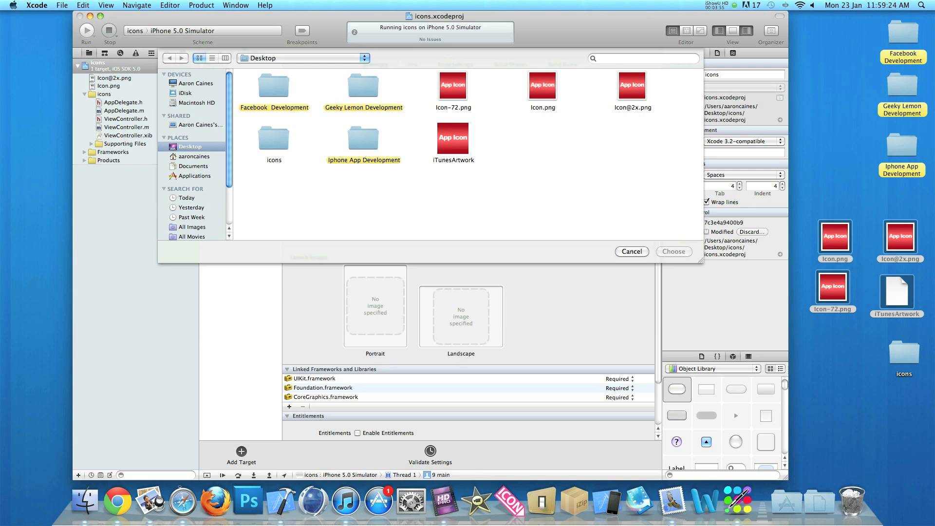
pyautogui.click(453, 86)
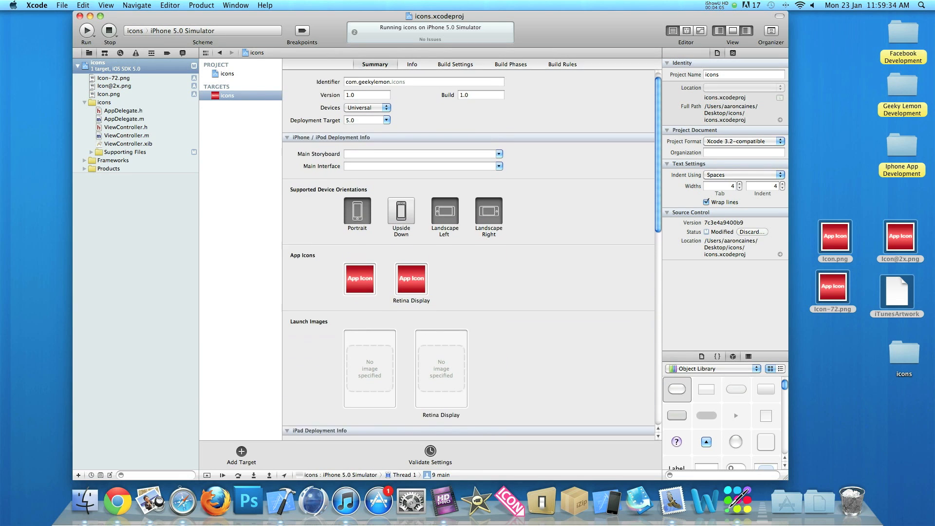
pyautogui.scroll(3)
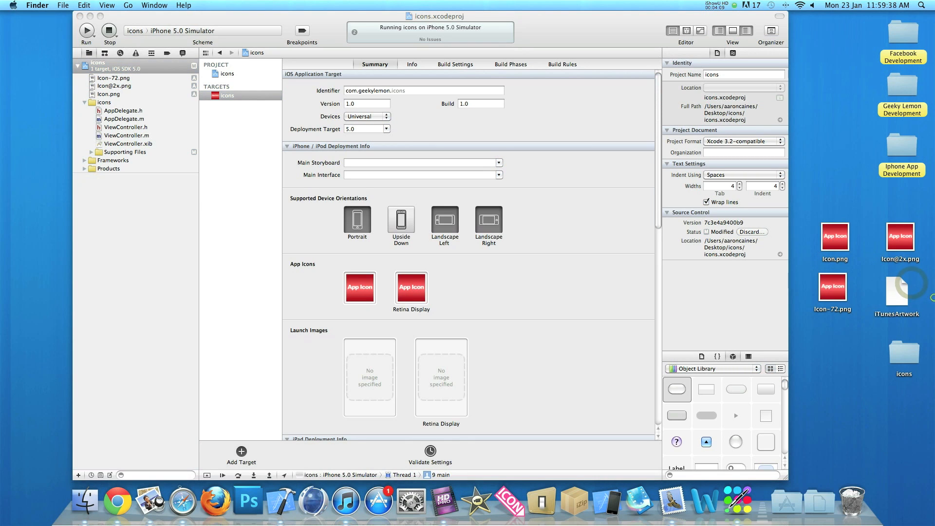
pyautogui.doubleClick(896, 286)
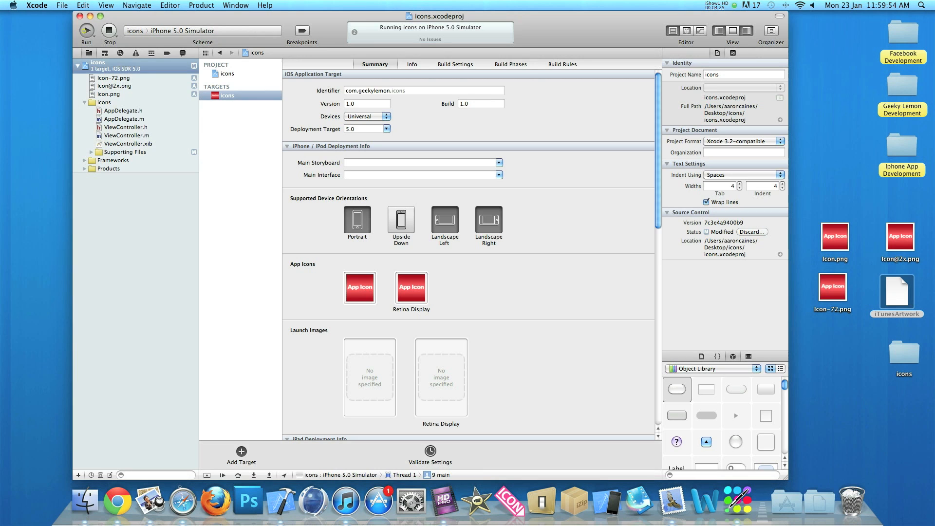
pyautogui.click(85, 30)
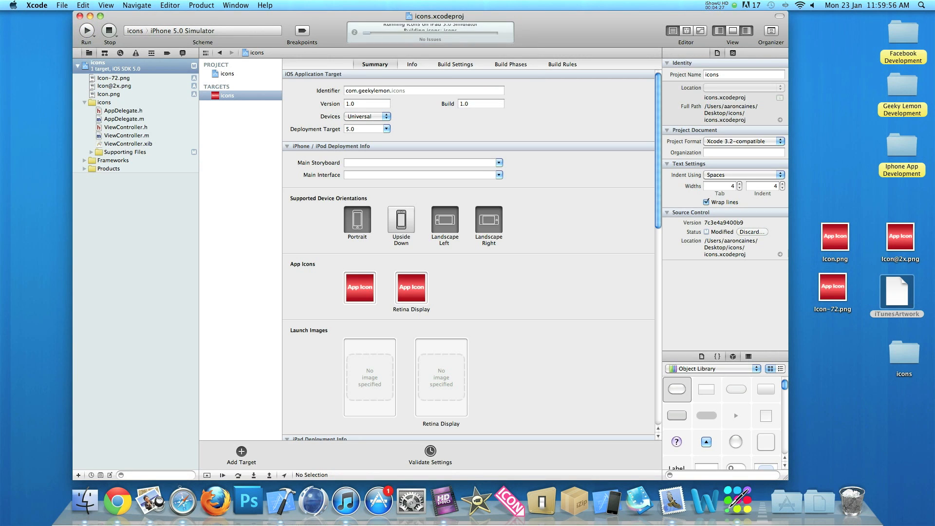
# Run the app on the iPhone 5.0 Simulator, then switch the scheme to the iPad 5.0 Simulator
pyautogui.click(86, 30)
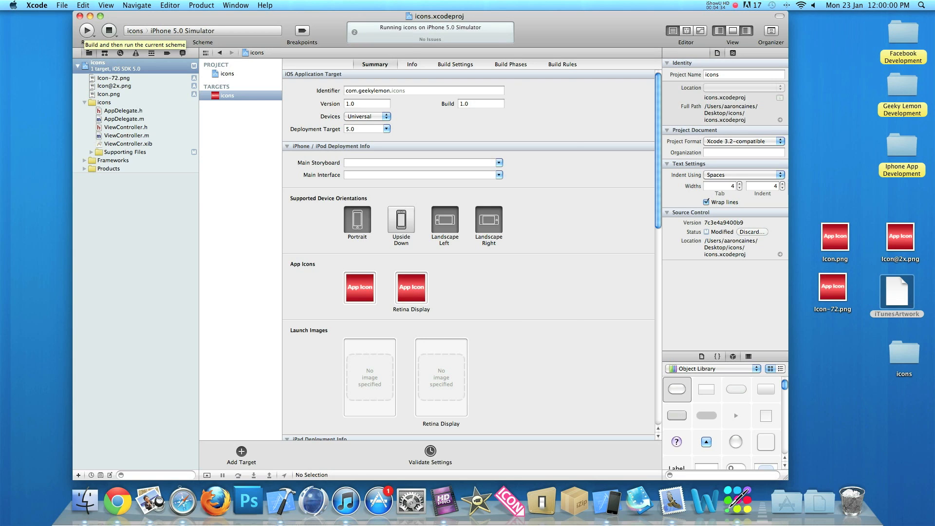
pyautogui.click(87, 30)
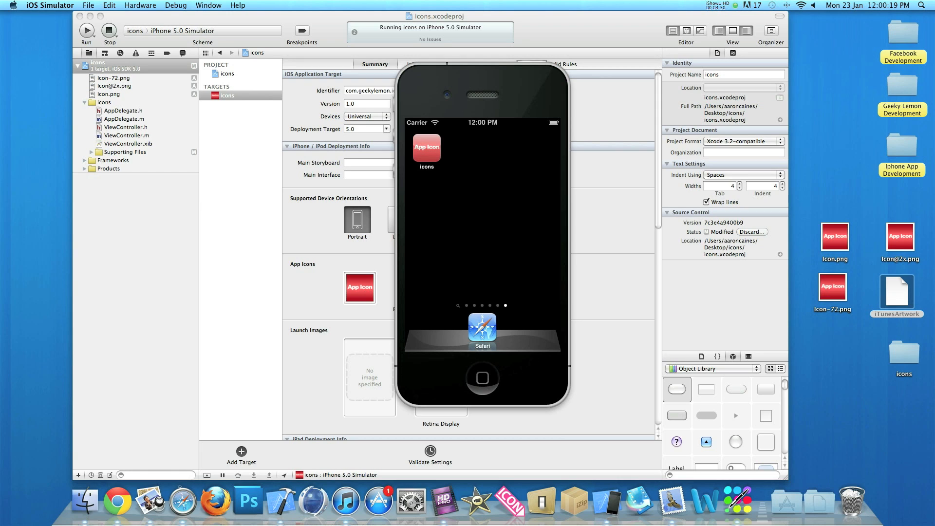
pyautogui.click(191, 30)
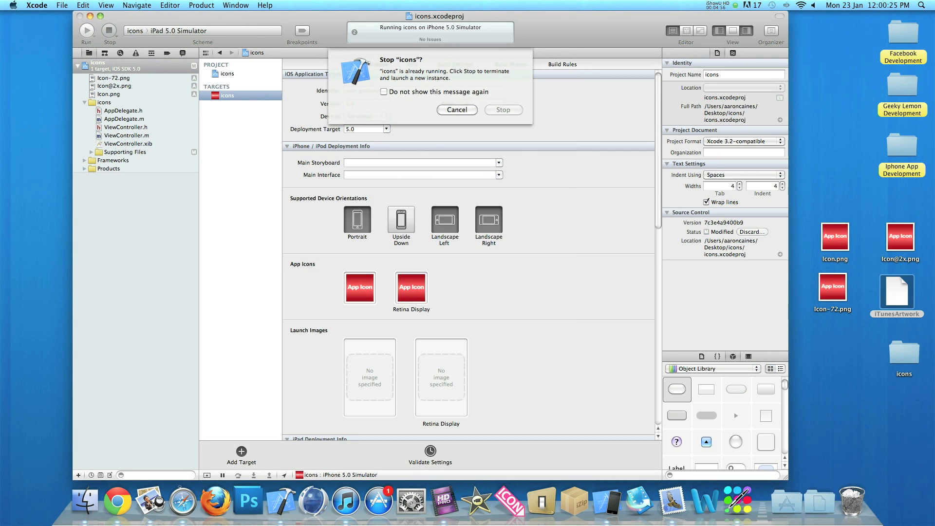
# Stop the running instance, relaunch on the iPad simulator, and return to the Project Navigator
pyautogui.click(503, 110)
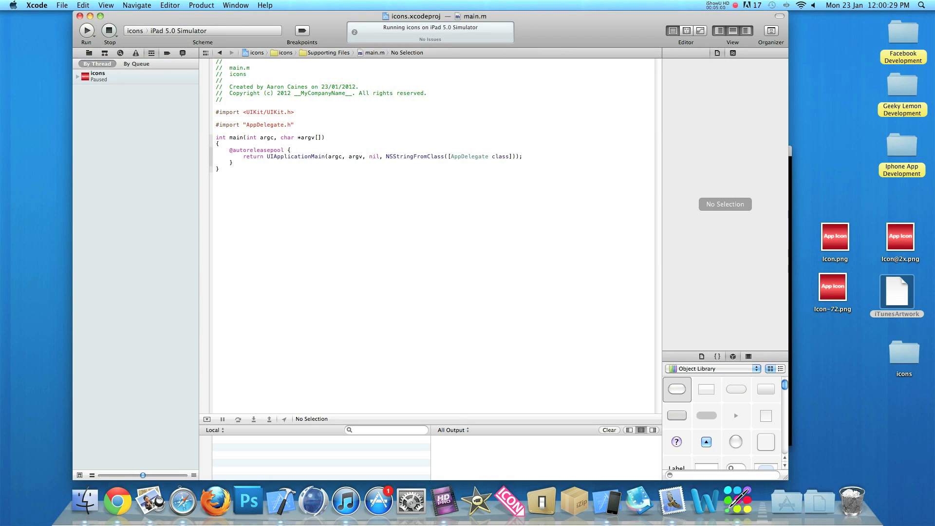
pyautogui.click(85, 30)
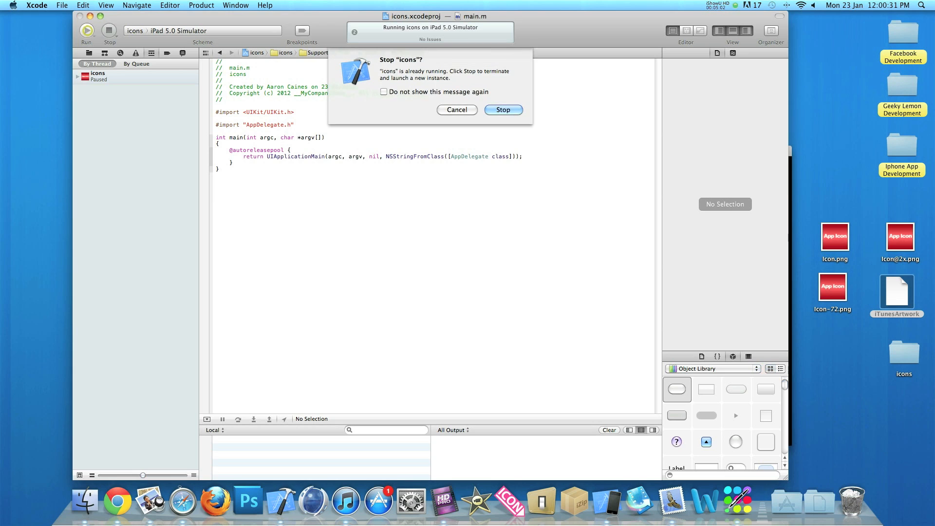
pyautogui.click(502, 110)
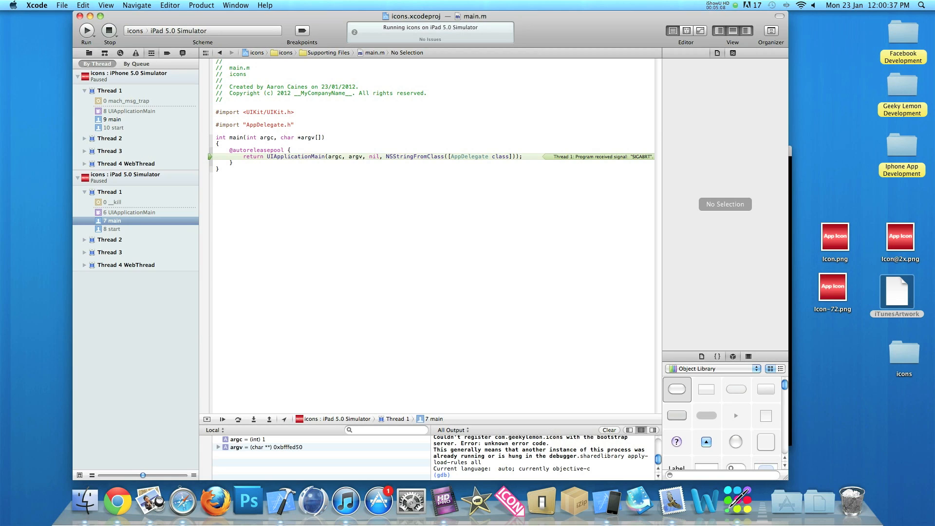
pyautogui.click(88, 53)
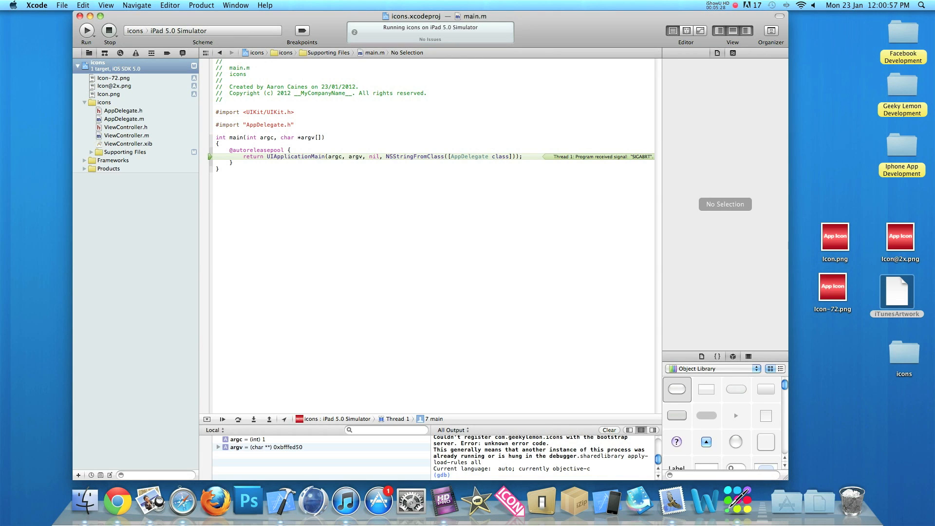
# Show icons-Info.plist from the Supporting Files group in the editor
pyautogui.click(98, 62)
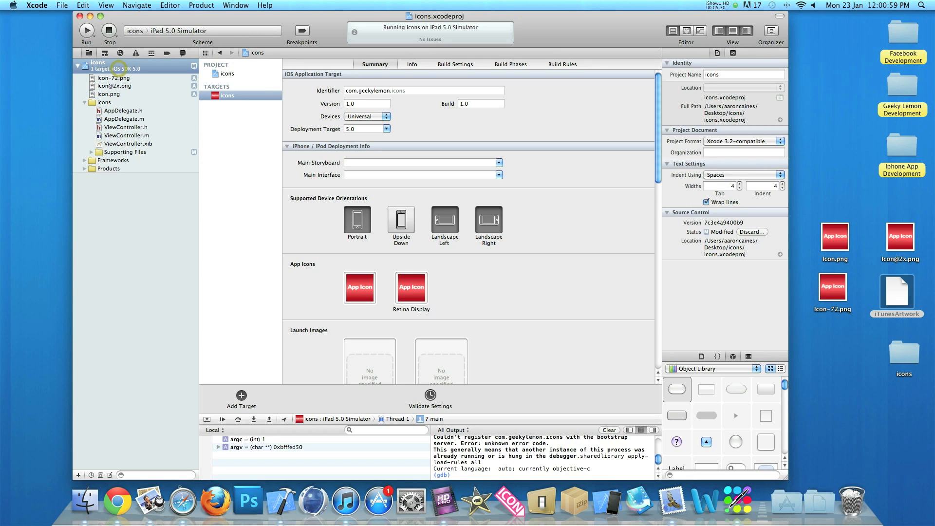
pyautogui.click(86, 152)
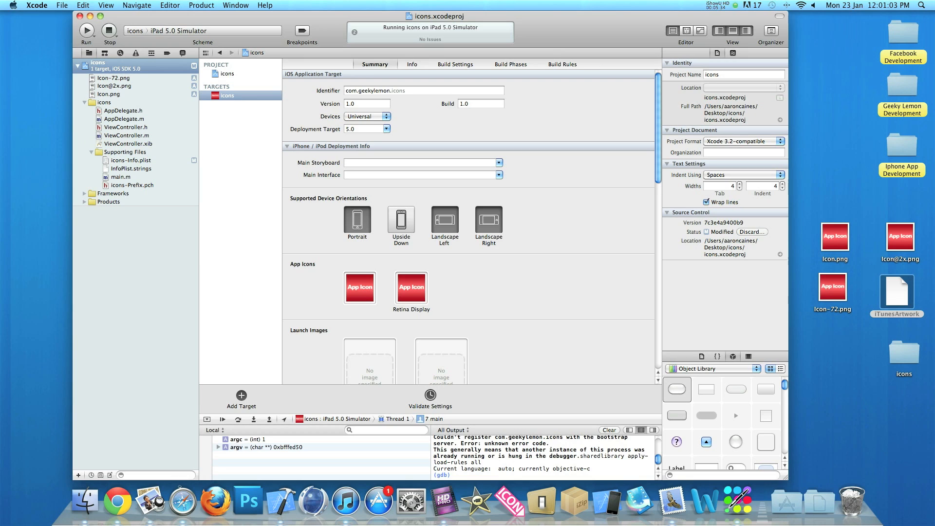
pyautogui.click(129, 160)
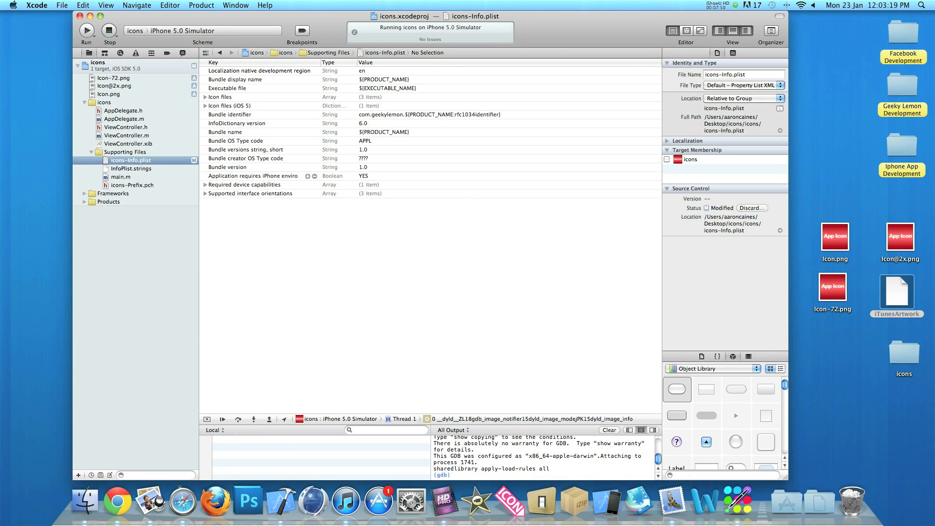
# Expand Icon files, Icon files (iOS 5), Primary Icon and its Icon files list
pyautogui.click(206, 96)
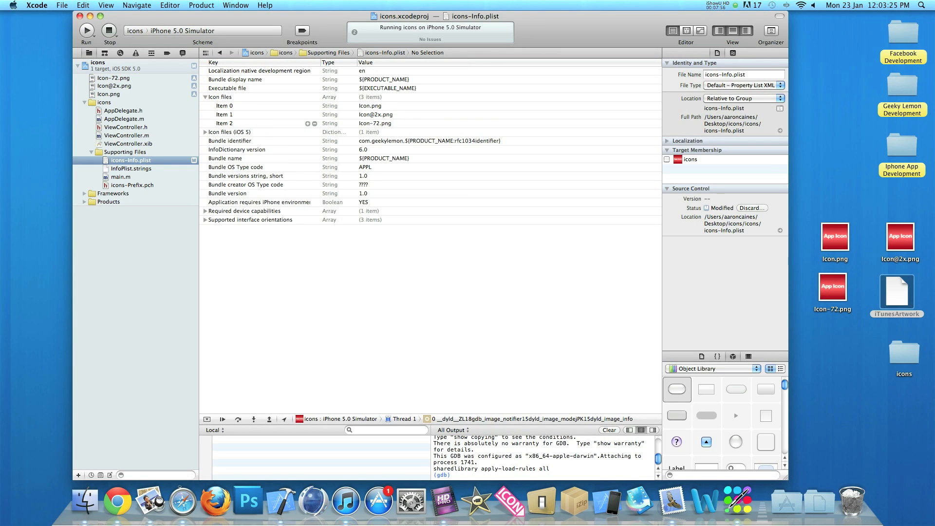
pyautogui.click(206, 131)
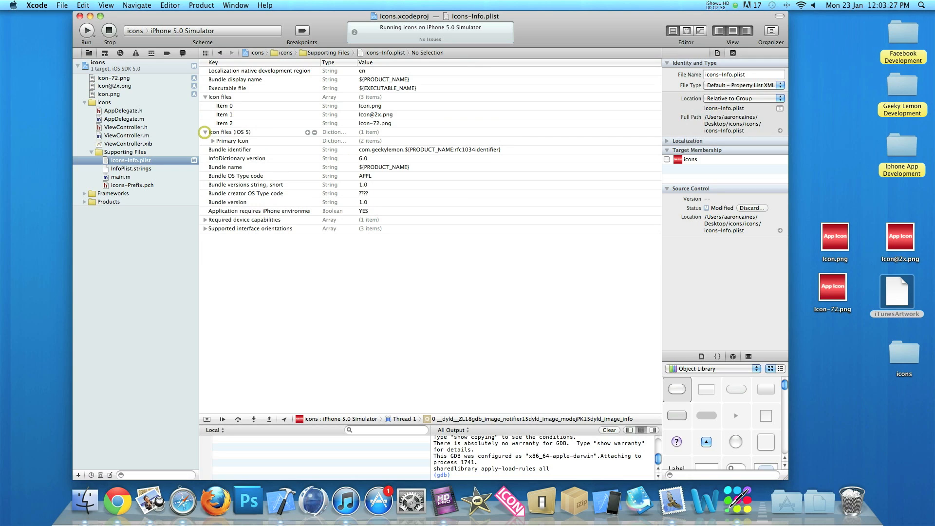
pyautogui.click(213, 140)
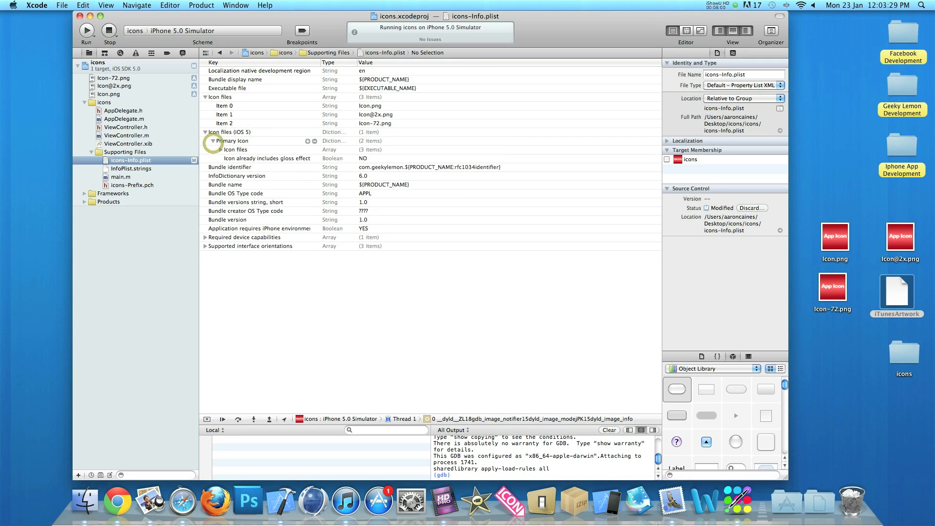
pyautogui.click(214, 149)
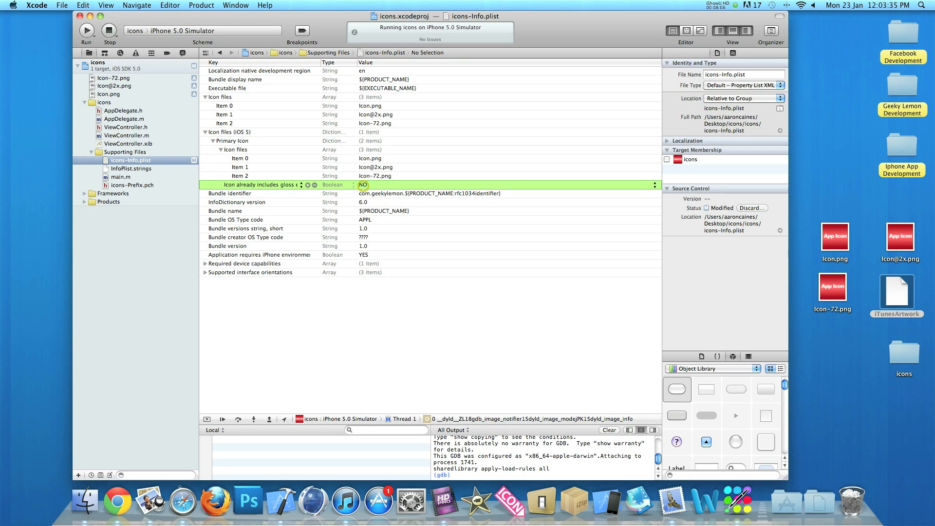
# Set 'Icon already includes gloss effects' to YES and add a new plist row
pyautogui.click(362, 184)
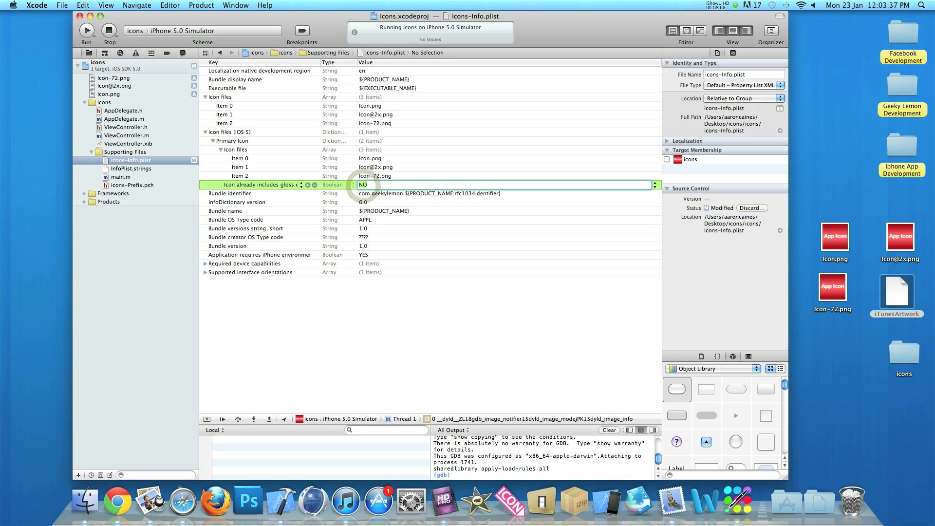
pyautogui.click(363, 184)
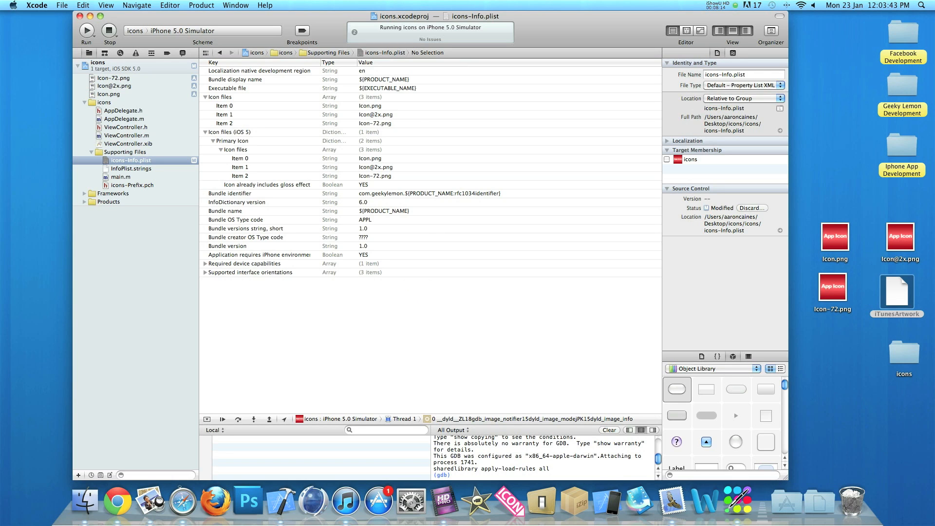
pyautogui.click(314, 273)
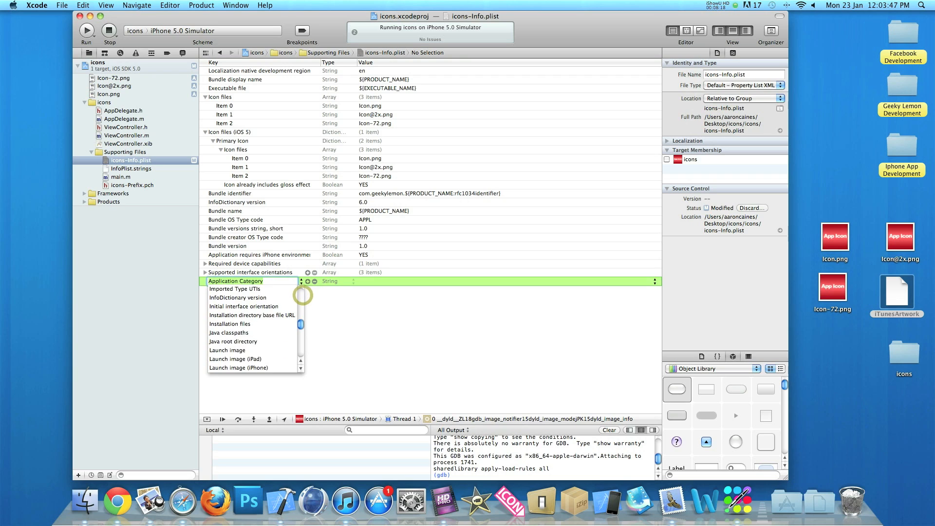
# Dismiss the key suggestions and delete the blank new row from icons-Info.plist
pyautogui.scroll(3)
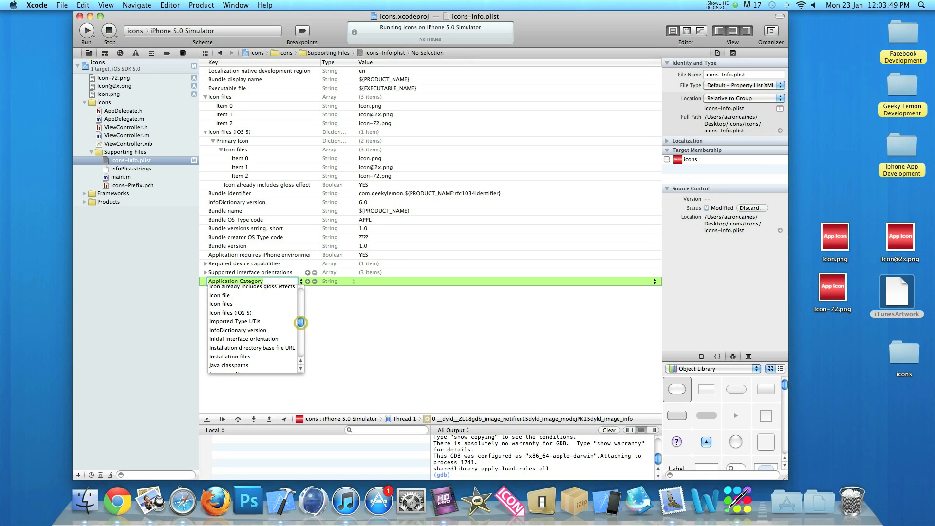
pyautogui.click(252, 286)
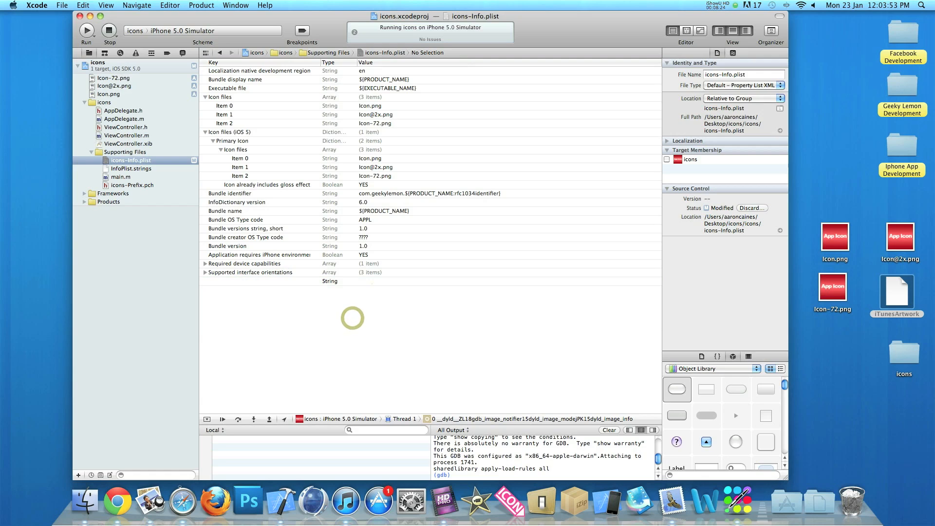
pyautogui.moveTo(392, 290)
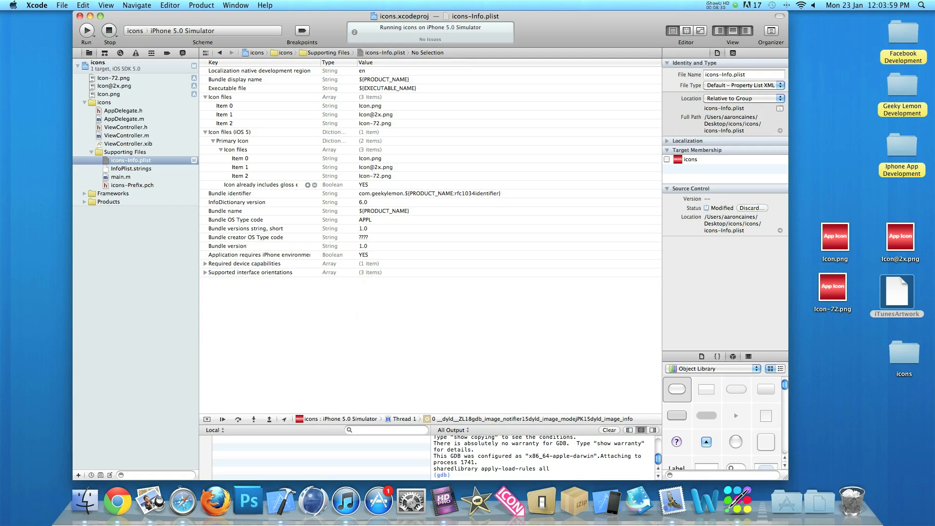
pyautogui.click(256, 185)
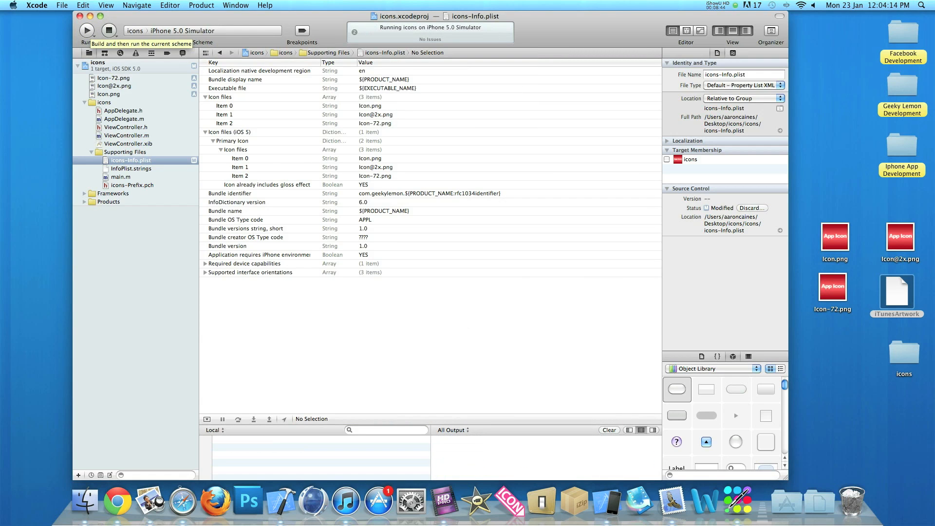
# Rebuild and run on the iPhone 5.0 Simulator, then show the run destinations list
pyautogui.click(87, 30)
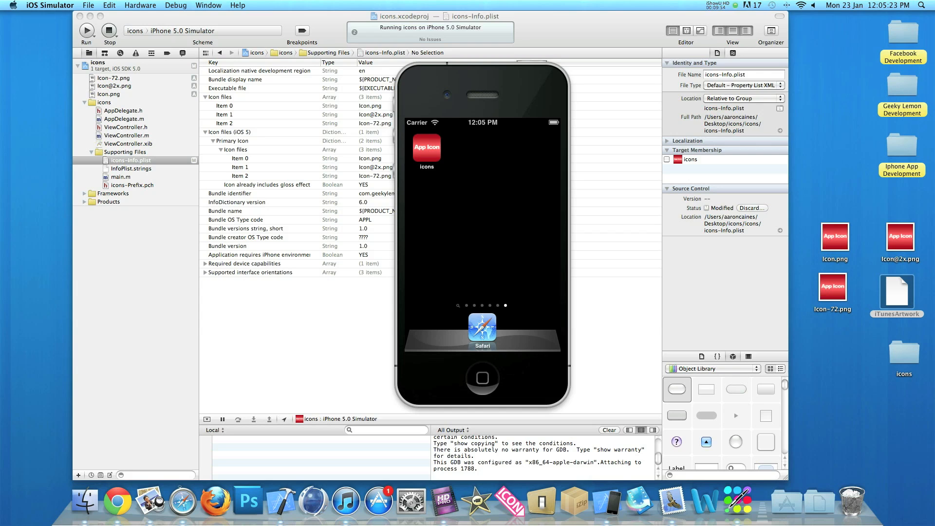
pyautogui.click(167, 30)
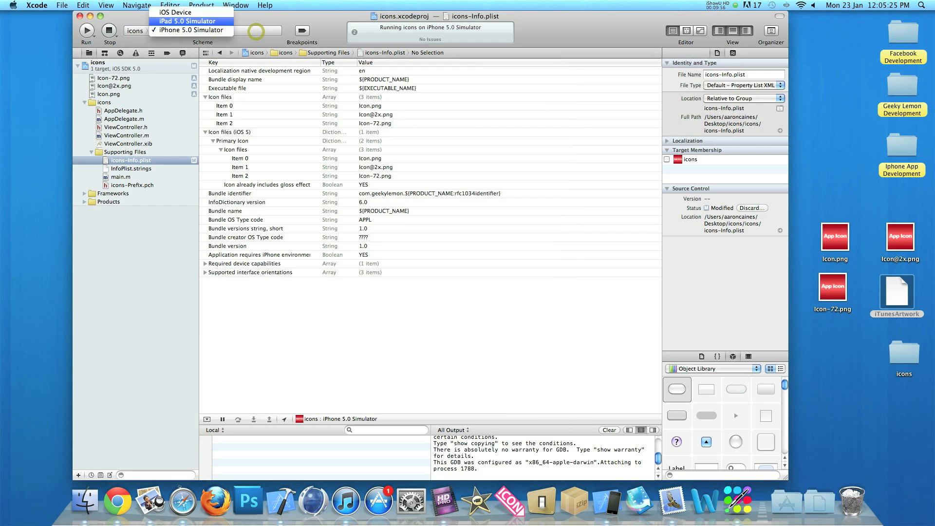
# Run the app on the iPad 5.0 Simulator and return to its home screen
pyautogui.click(187, 21)
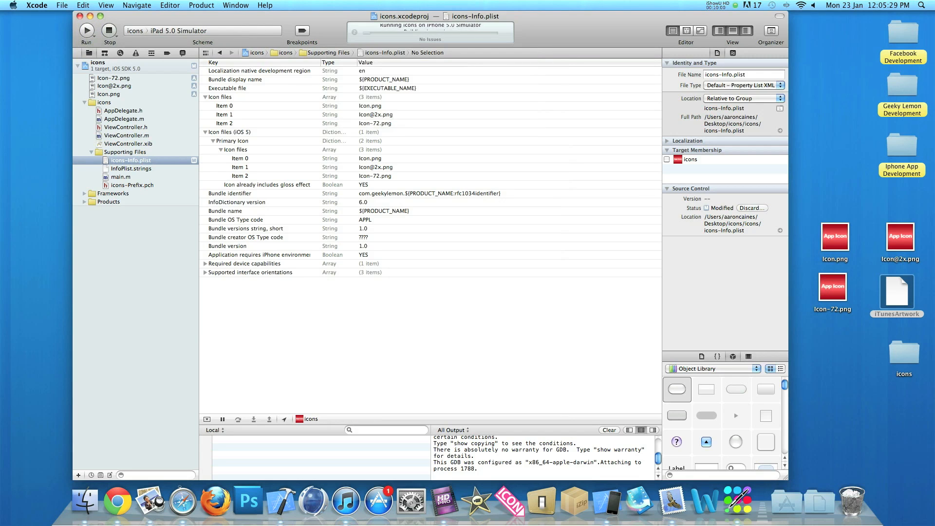
pyautogui.click(87, 30)
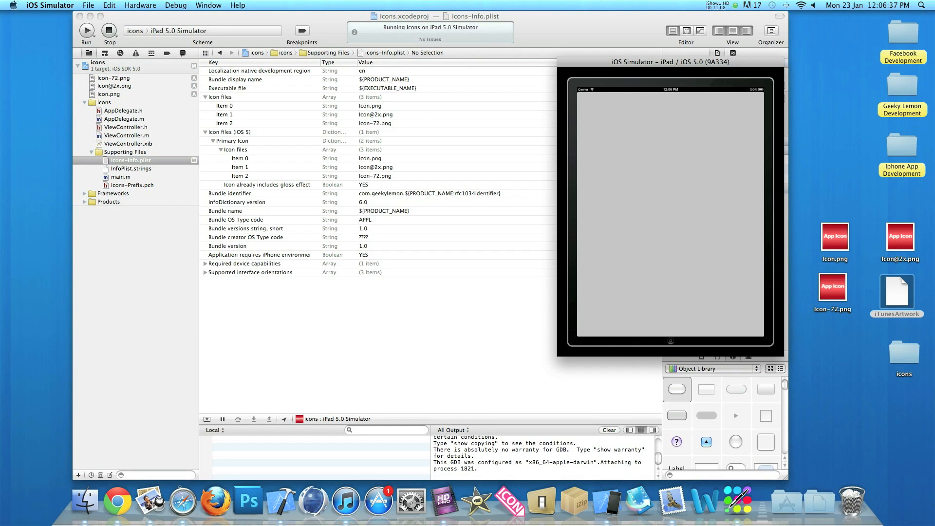
pyautogui.click(670, 341)
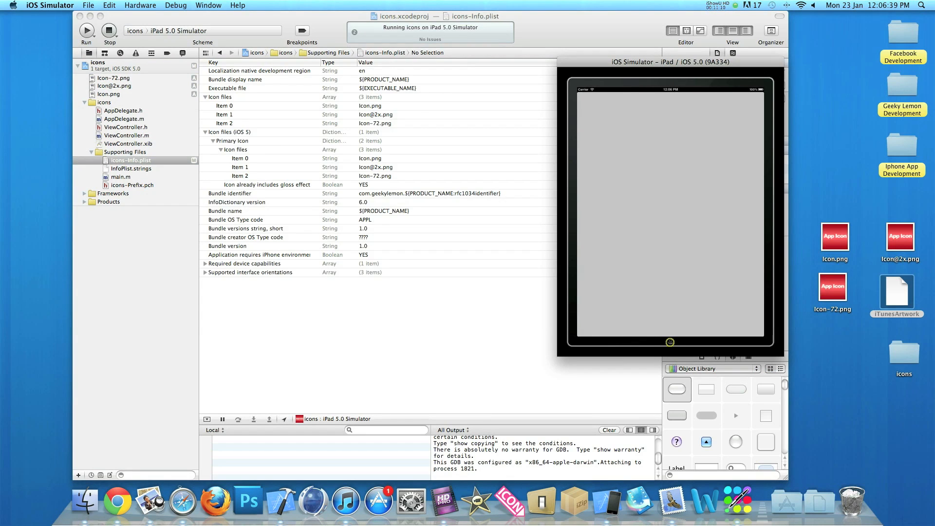